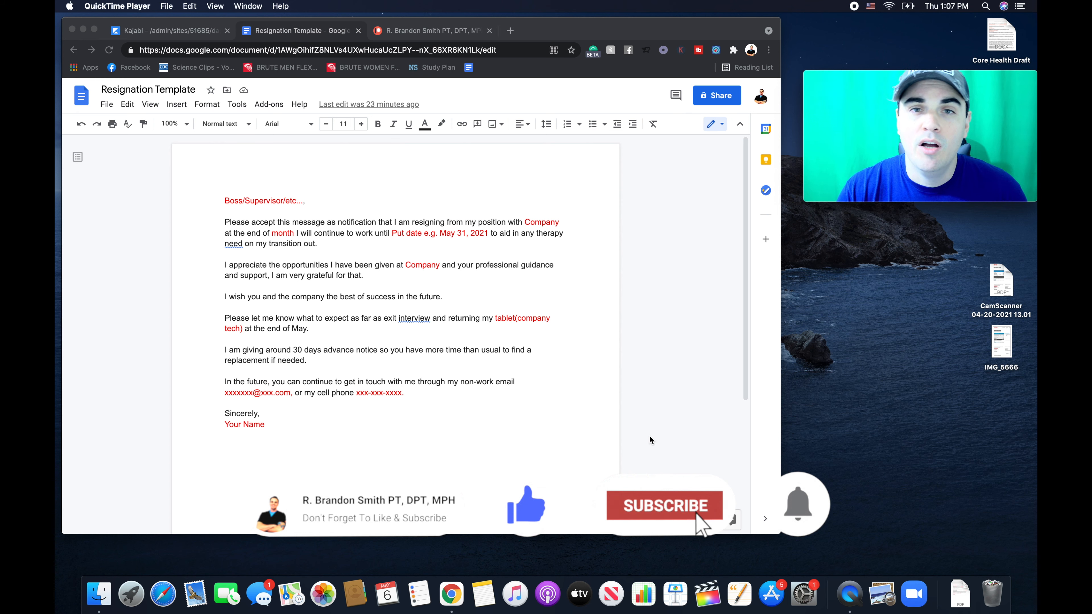
Show the document's web address, then bring up the Patreon creator page.
{"action": "left_click", "coordinate": [665, 506]}
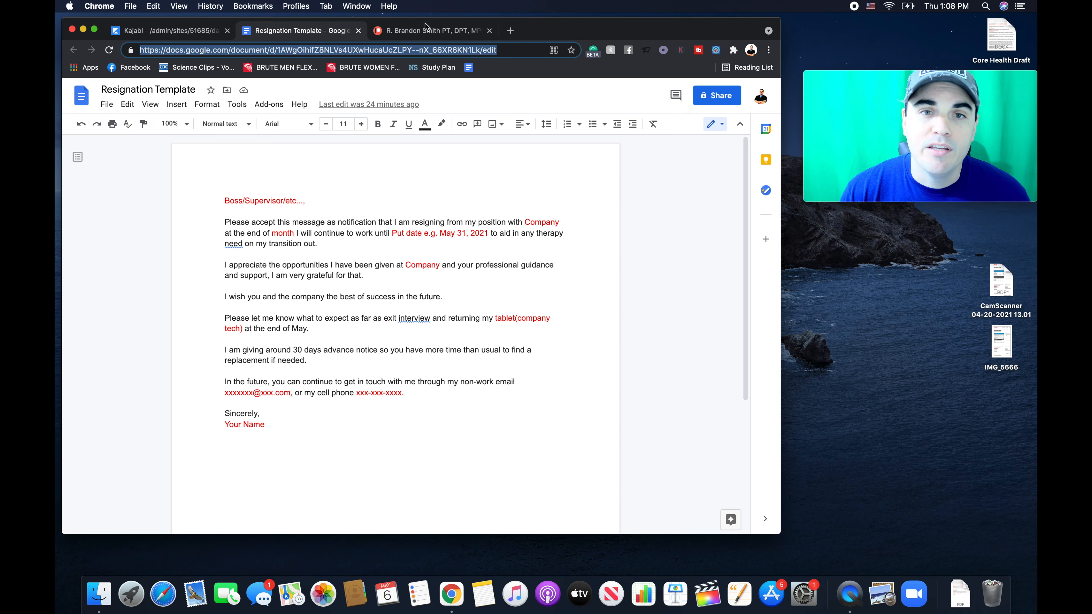
{"action": "left_click", "coordinate": [432, 30]}
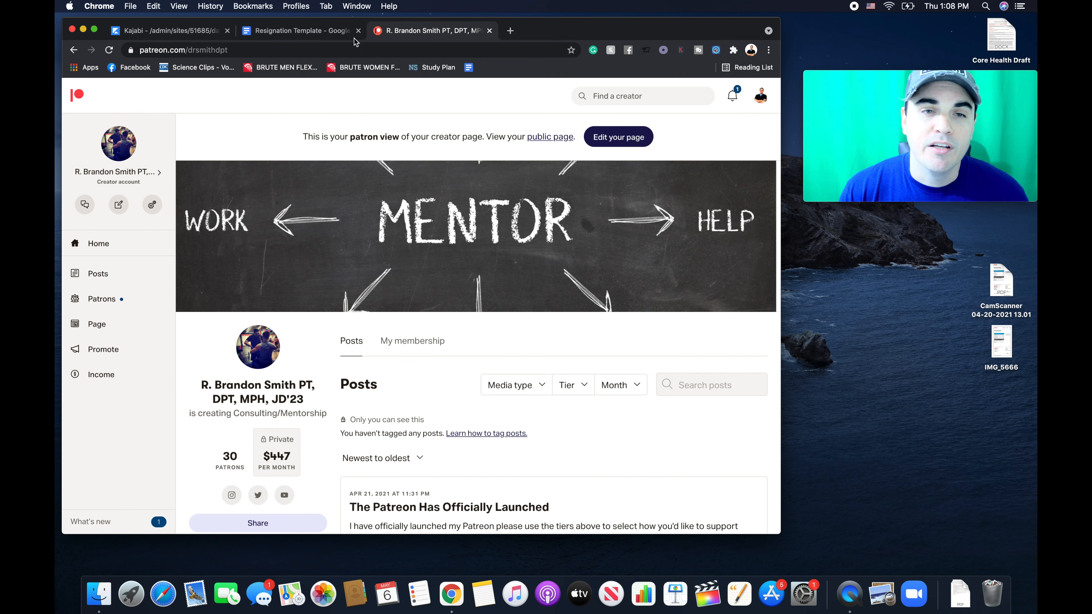
Bring the Resignation Template document back into view to review its placeholder wording.
{"action": "left_click", "coordinate": [297, 31]}
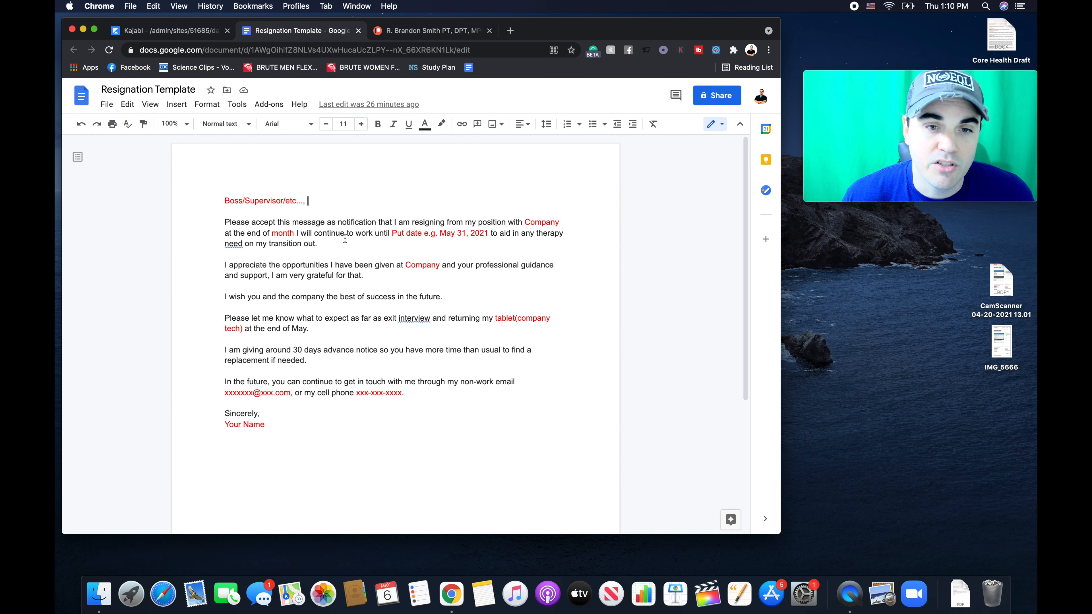
{"action": "scroll", "scroll_direction": "down", "scroll_amount": 3}
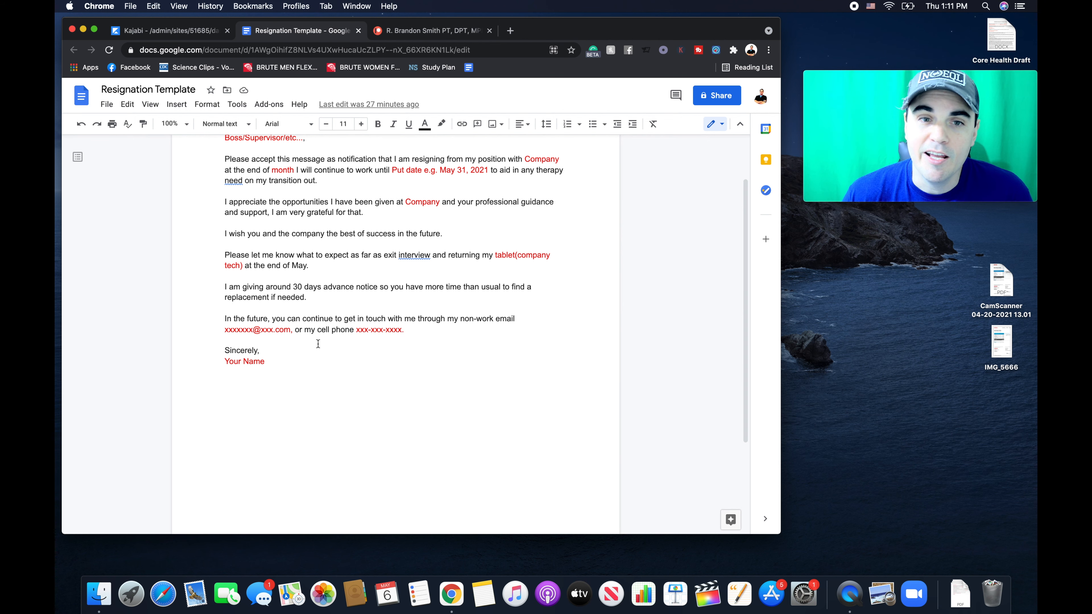
{"action": "scroll", "scroll_direction": "up", "scroll_amount": 3}
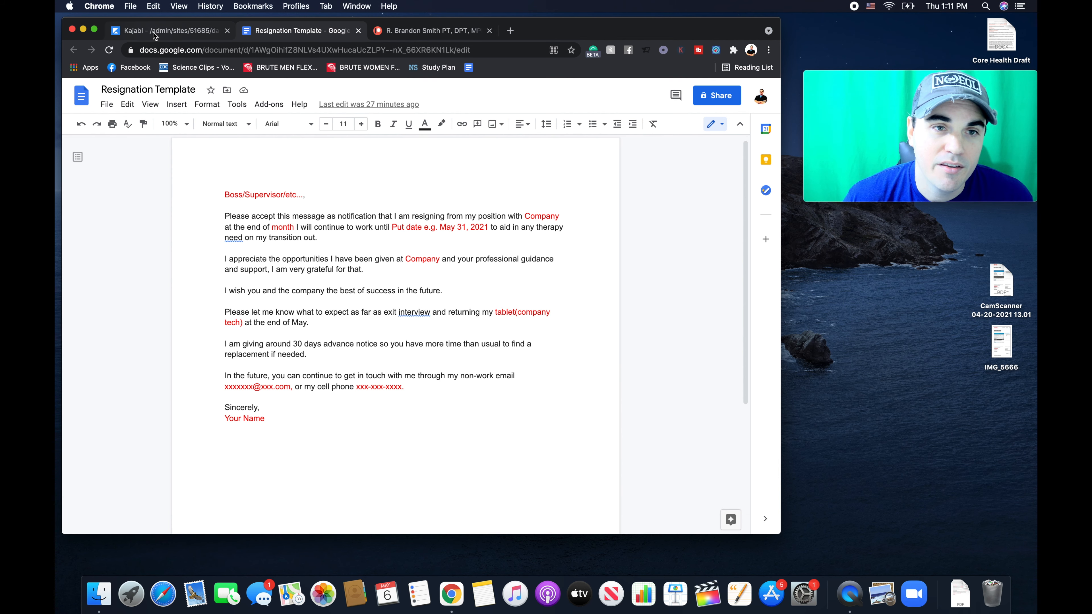
{"action": "left_click", "coordinate": [157, 31]}
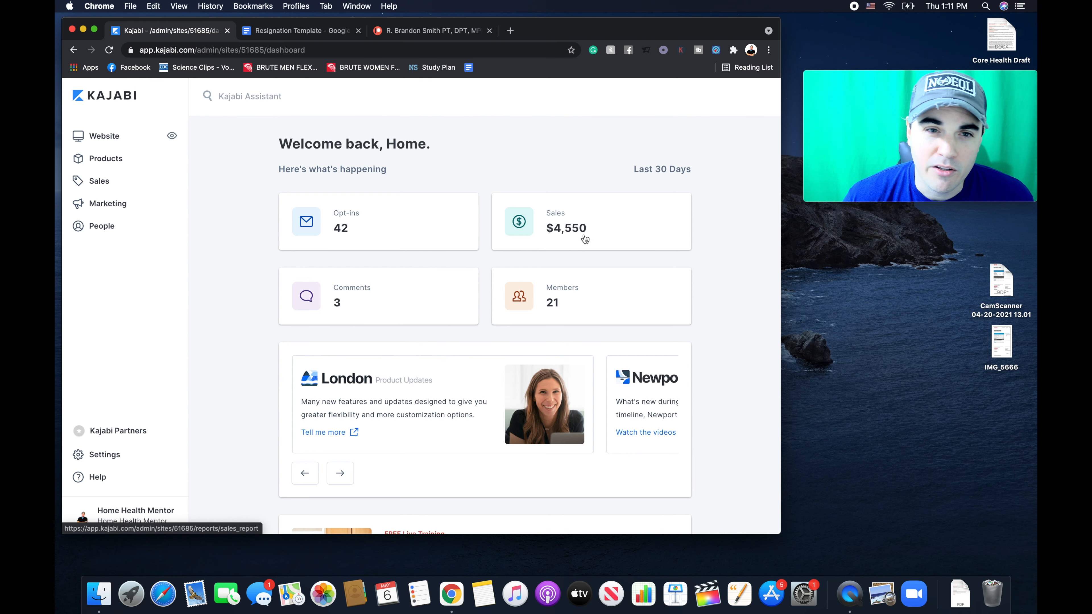
{"action": "left_click", "coordinate": [298, 31]}
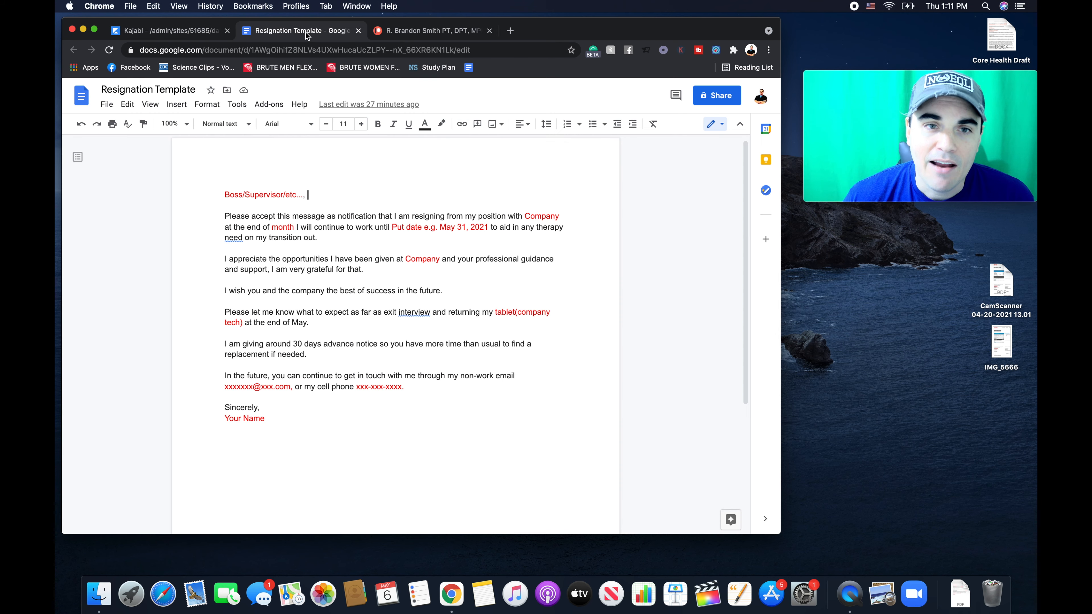
{"action": "left_click", "coordinate": [163, 31]}
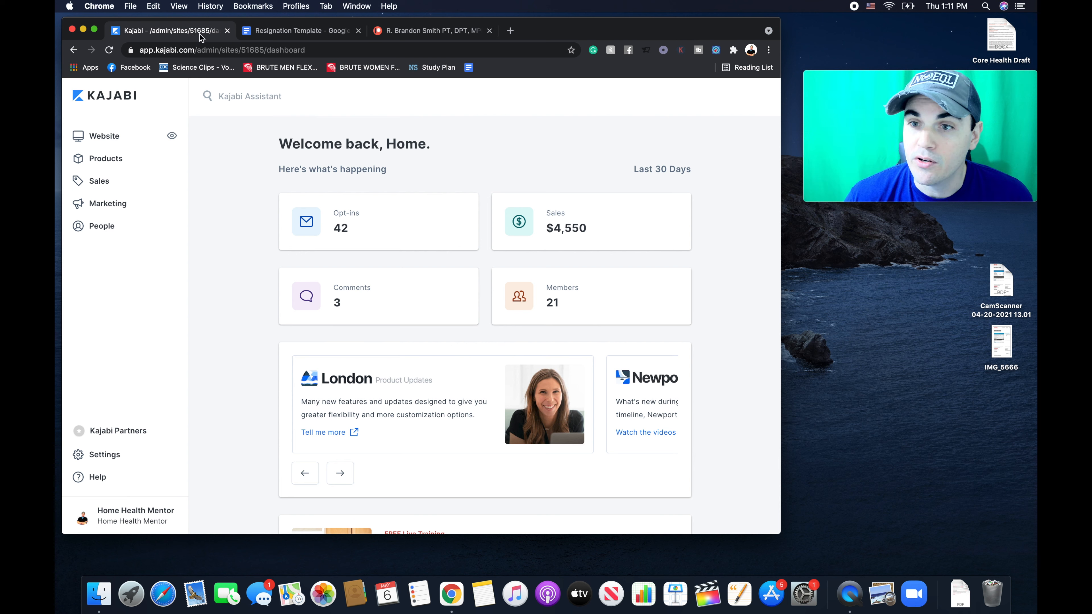
{"action": "mouse_move", "coordinate": [293, 41]}
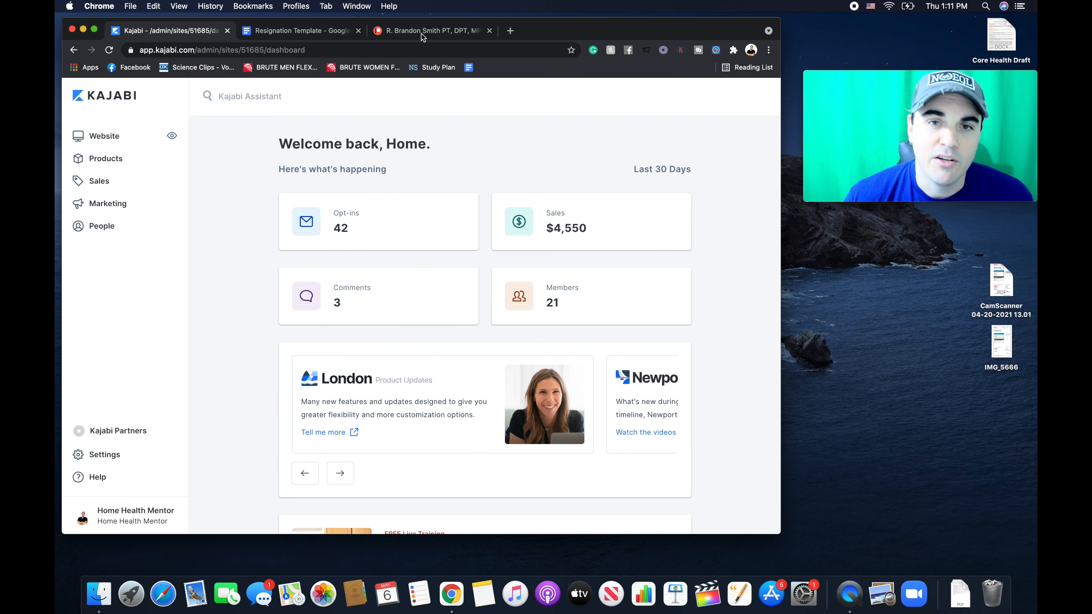
{"action": "left_click", "coordinate": [424, 31]}
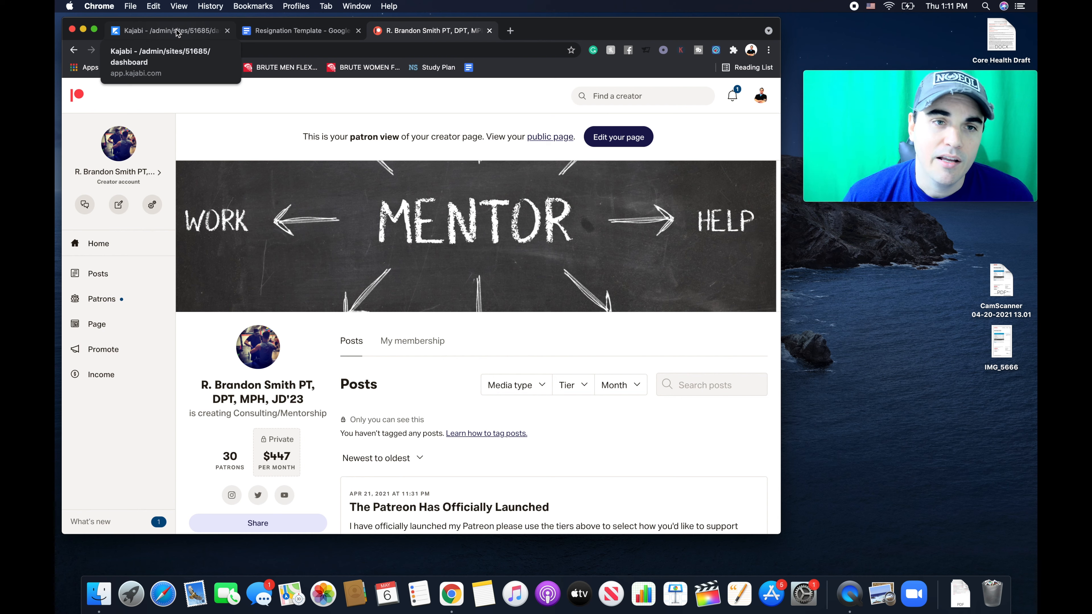
{"action": "left_click", "coordinate": [170, 31]}
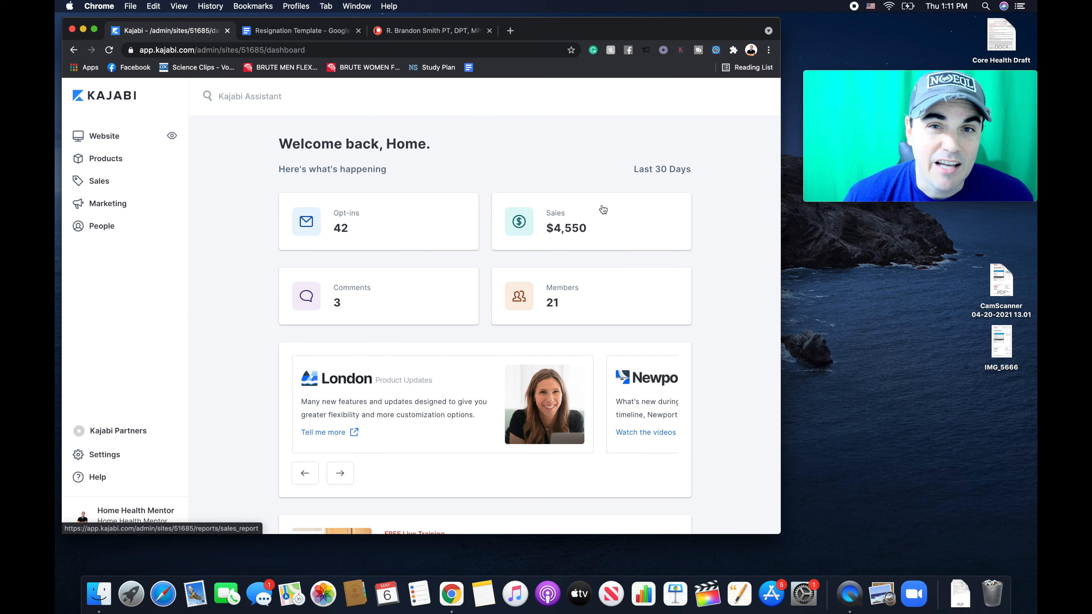
{"action": "left_click", "coordinate": [300, 31]}
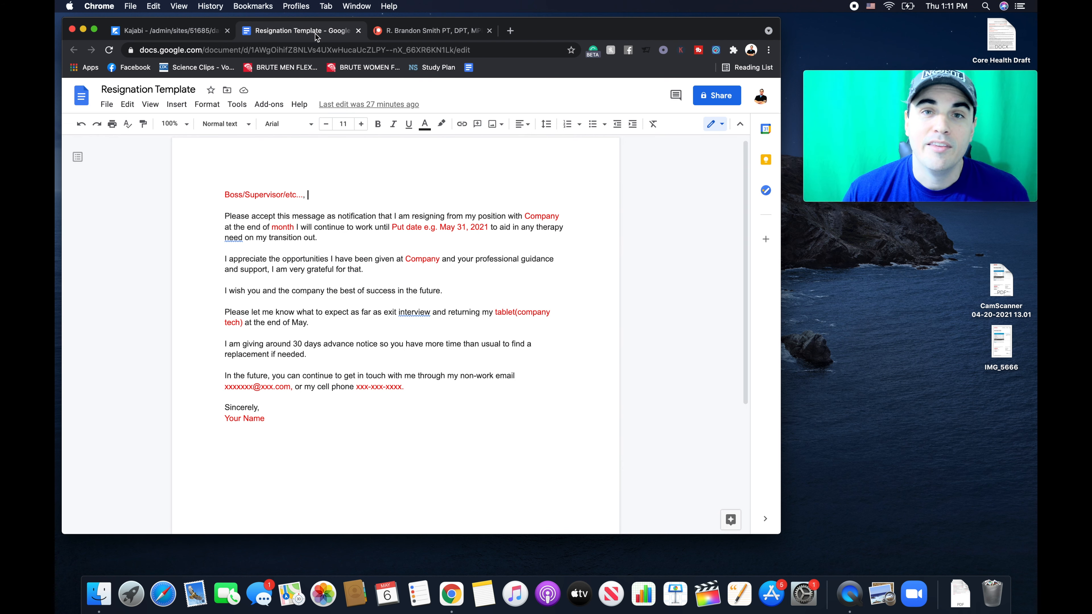